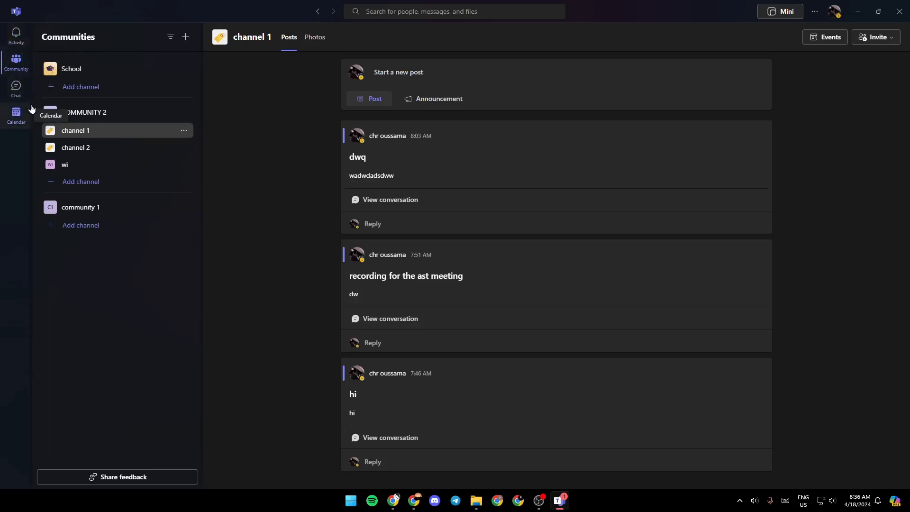
Step: Visit the calendar briefly, then return to the communities and their channels
click(16, 115)
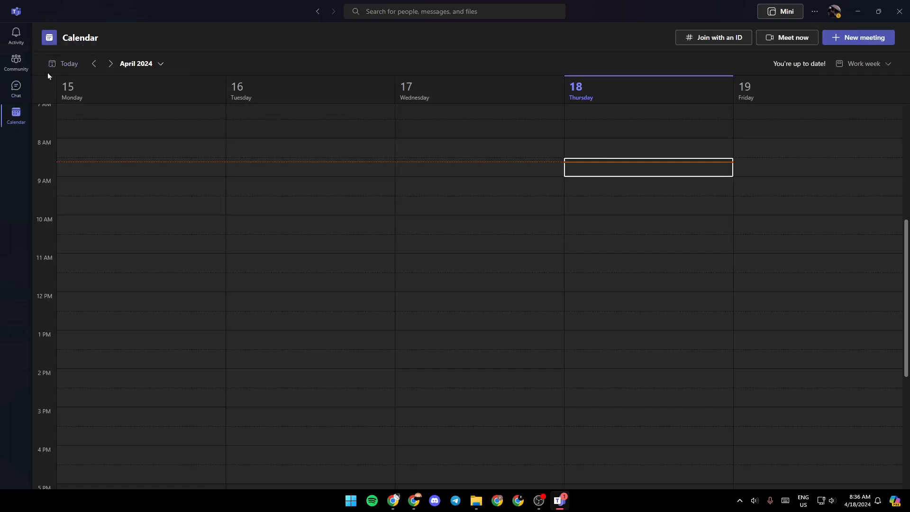
click(16, 60)
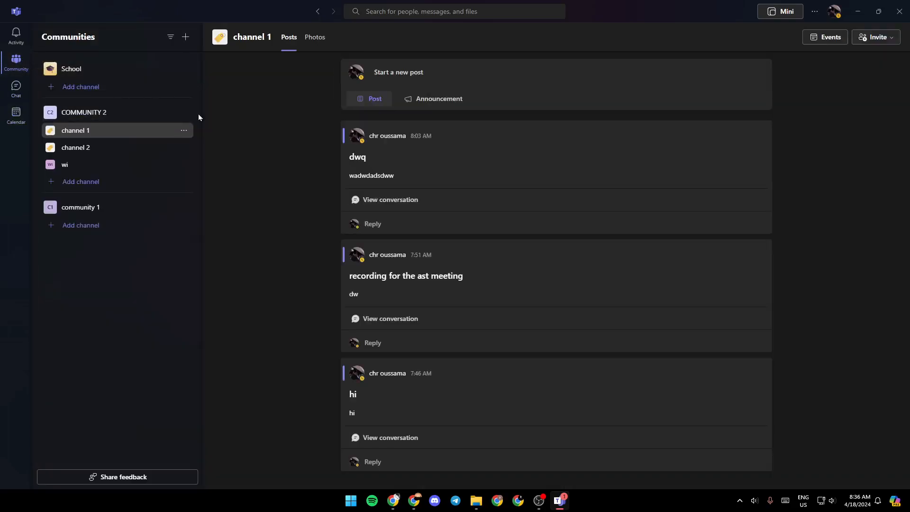
mouse_move(96, 198)
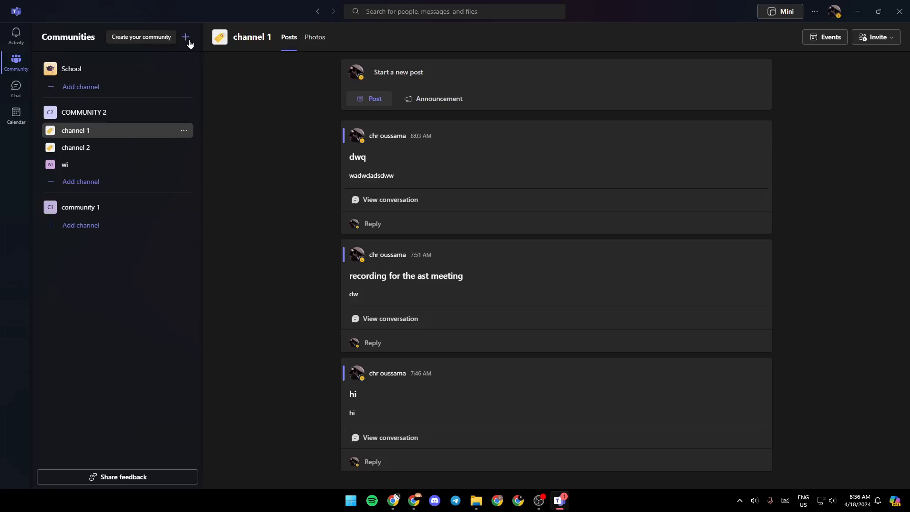
Step: Start creating a new community and browse down its template list
click(186, 37)
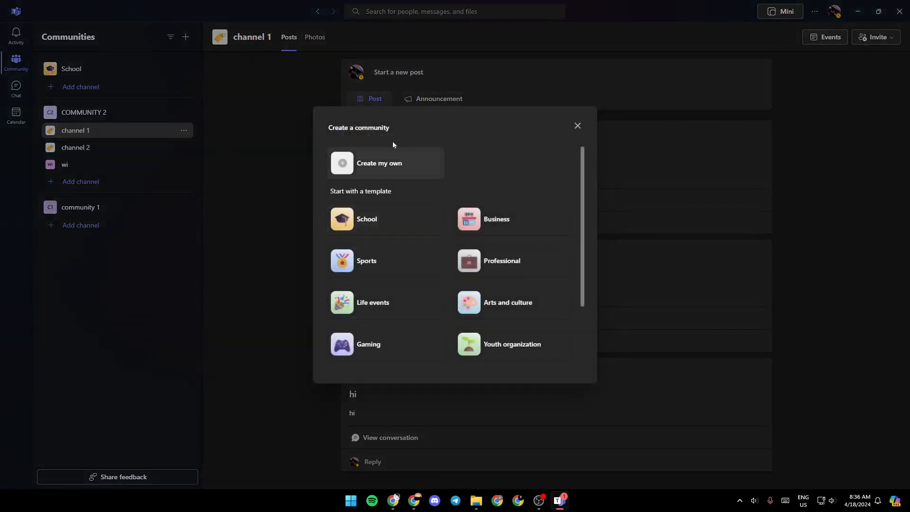
scroll(down, 3)
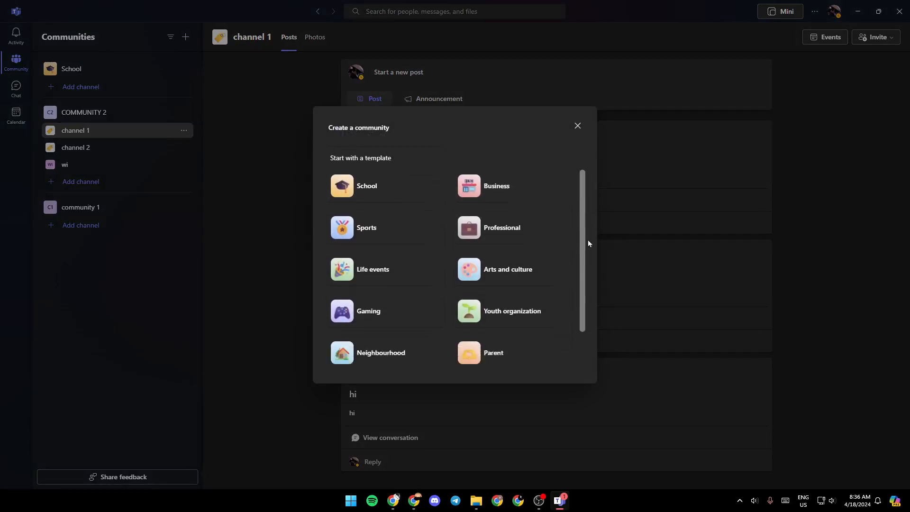
scroll(down, 3)
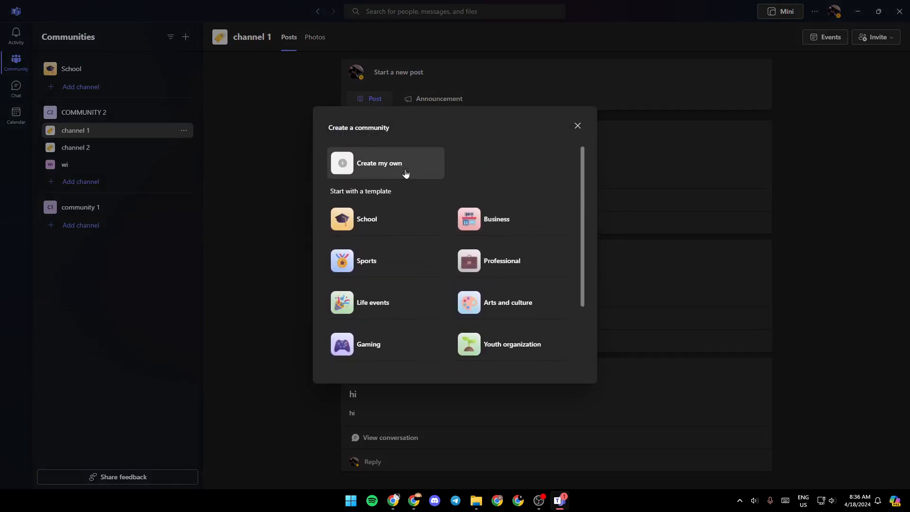
Step: Choose 'Create my own' and review the blank from-scratch community form
click(379, 163)
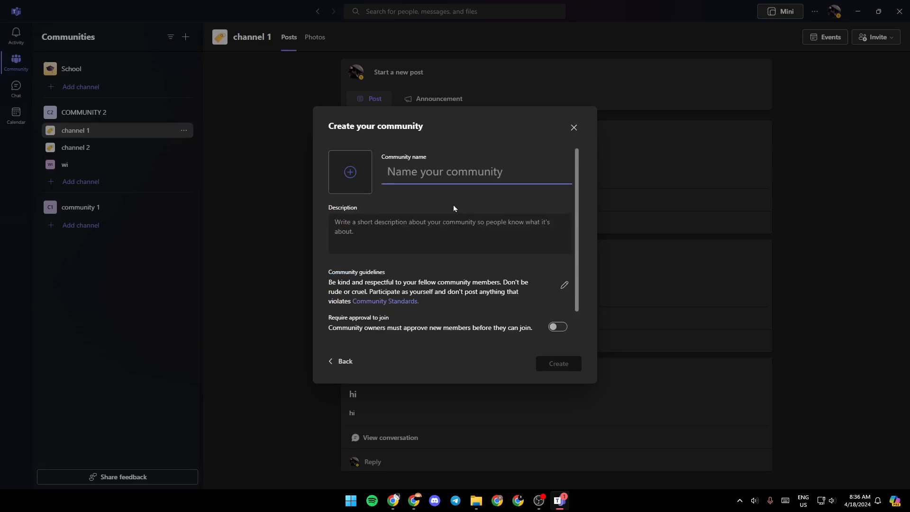
mouse_move(444, 205)
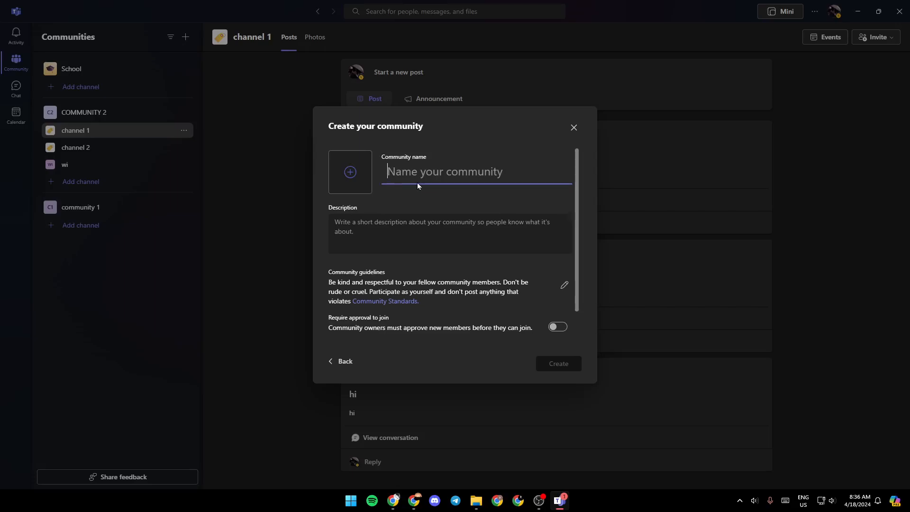
mouse_move(433, 177)
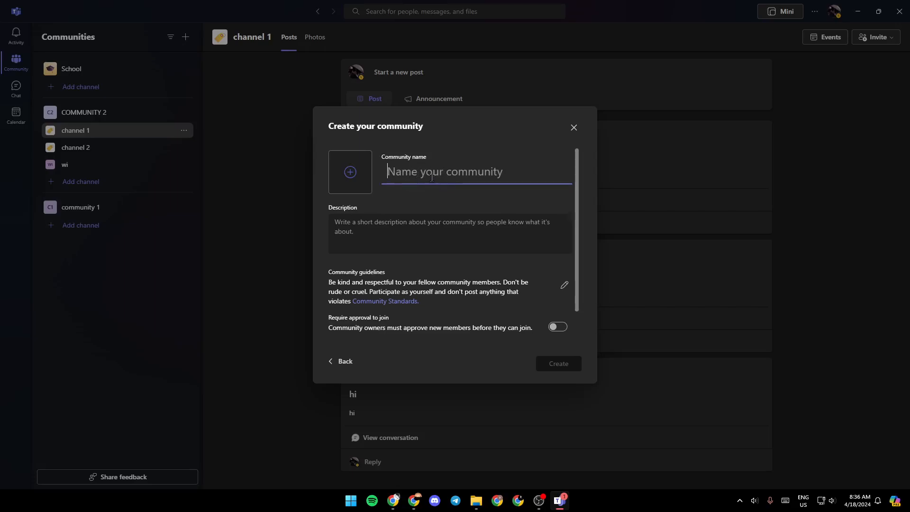
mouse_move(350, 171)
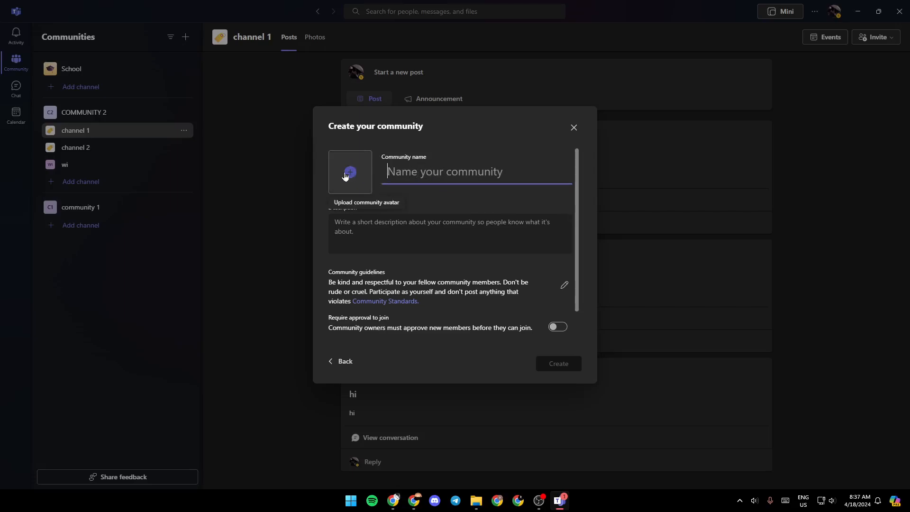
mouse_move(394, 193)
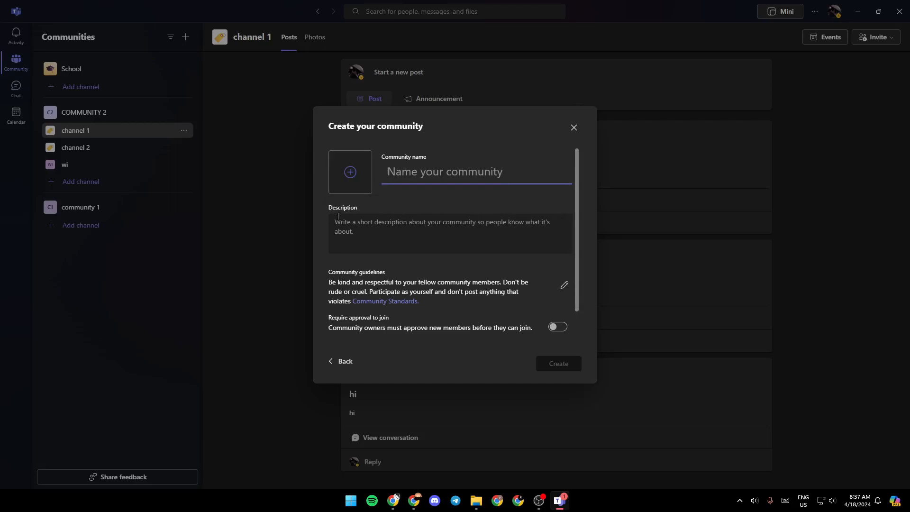
scroll(down, 3)
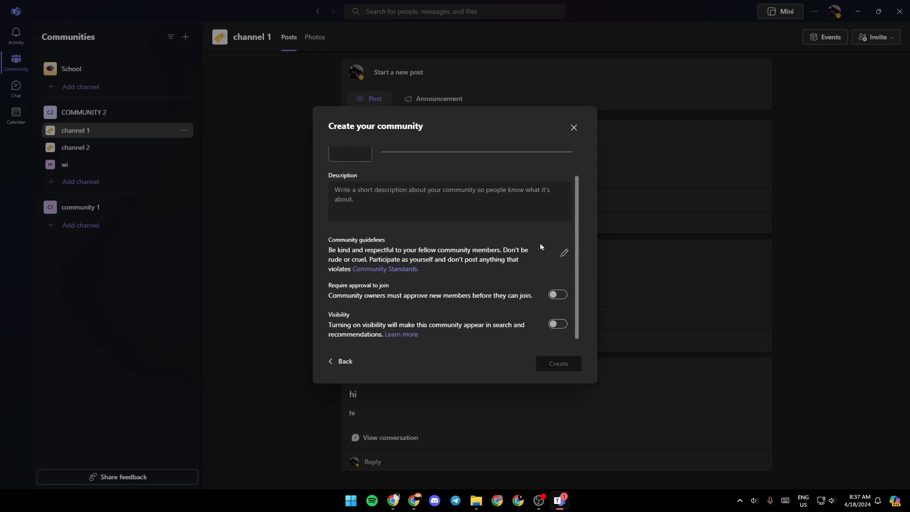
mouse_move(320, 249)
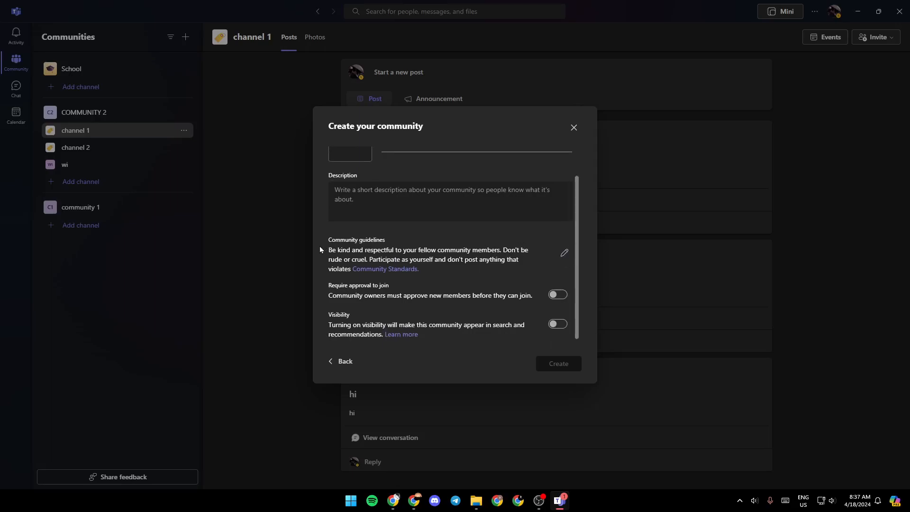
mouse_move(557, 267)
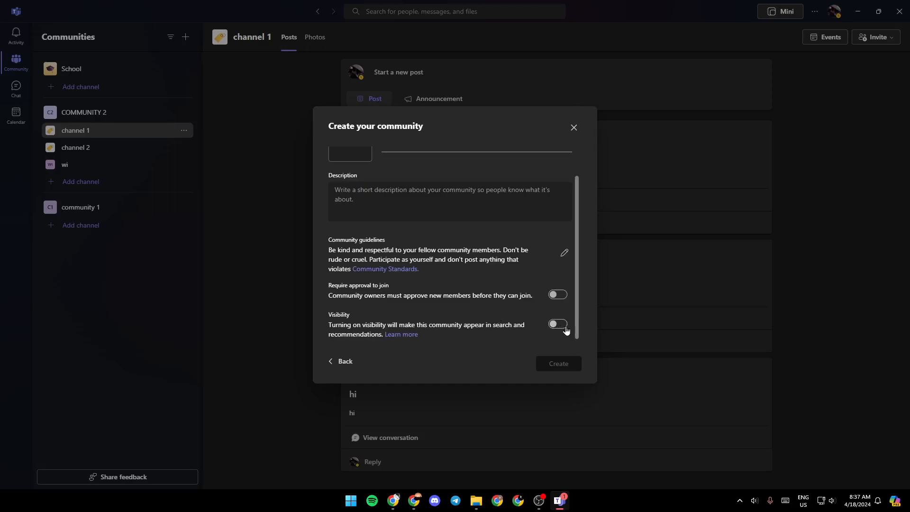
mouse_move(564, 322)
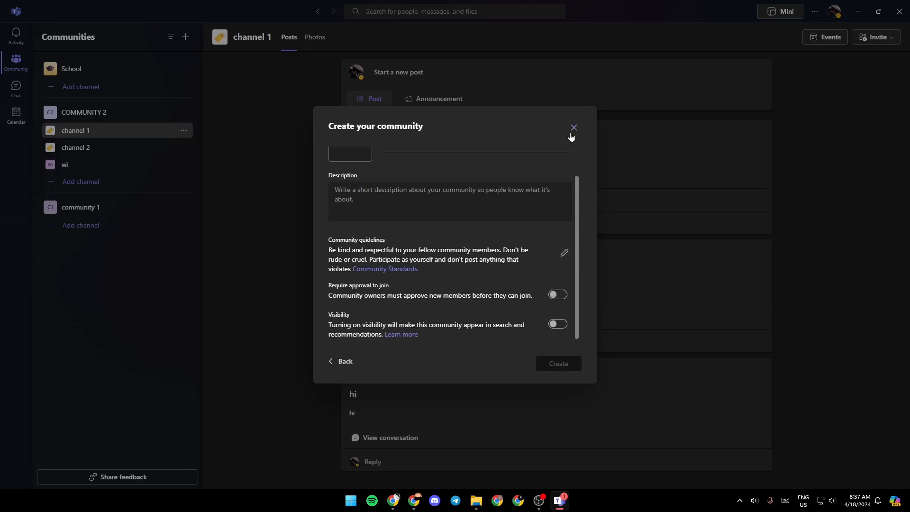
Step: Close the community form without creating it, landing on channel 1's posts
click(573, 127)
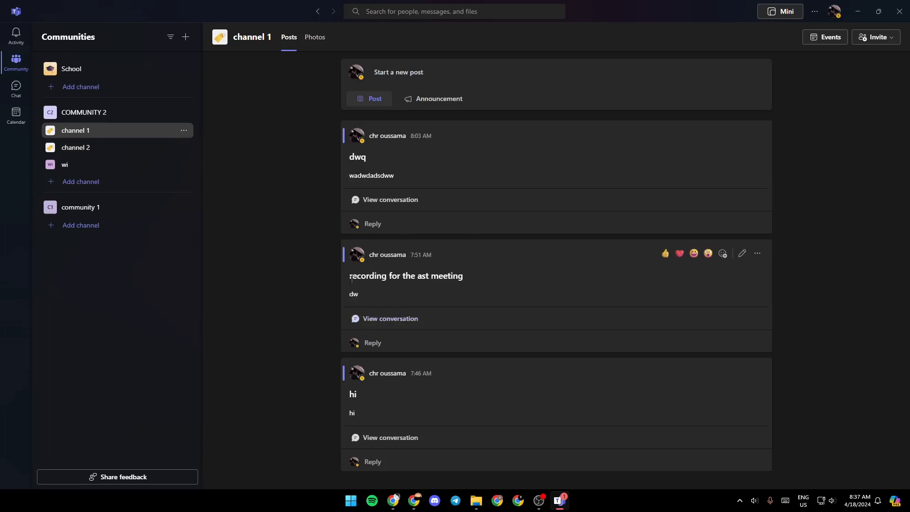
double_click(353, 293)
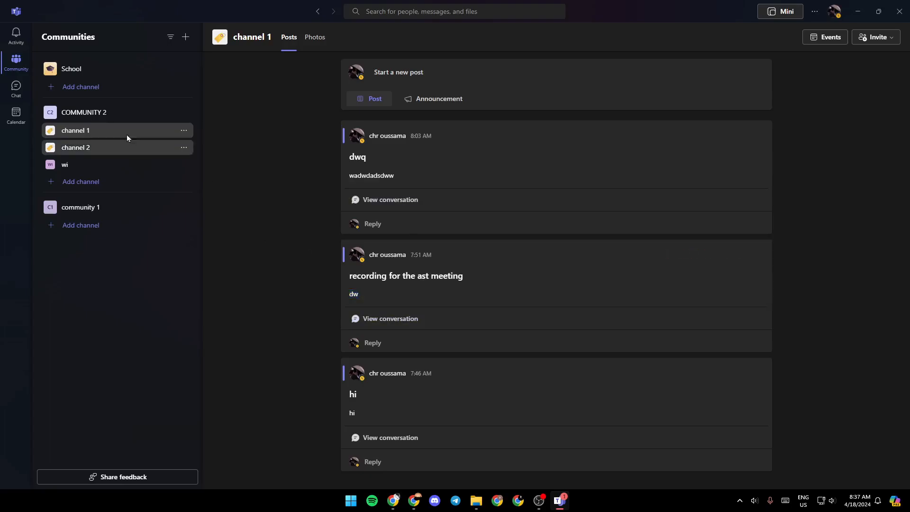
Step: From the calendar, use Meet now to start an instant meeting immediately
click(16, 115)
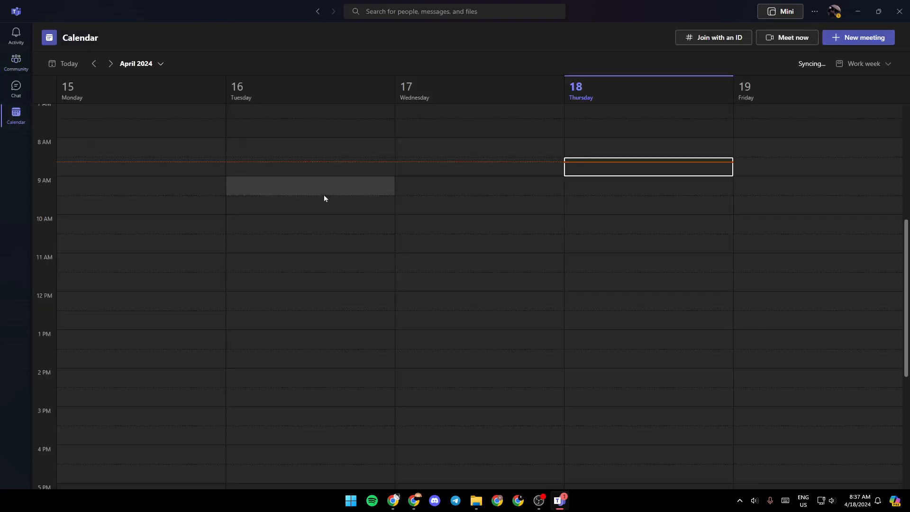
click(787, 37)
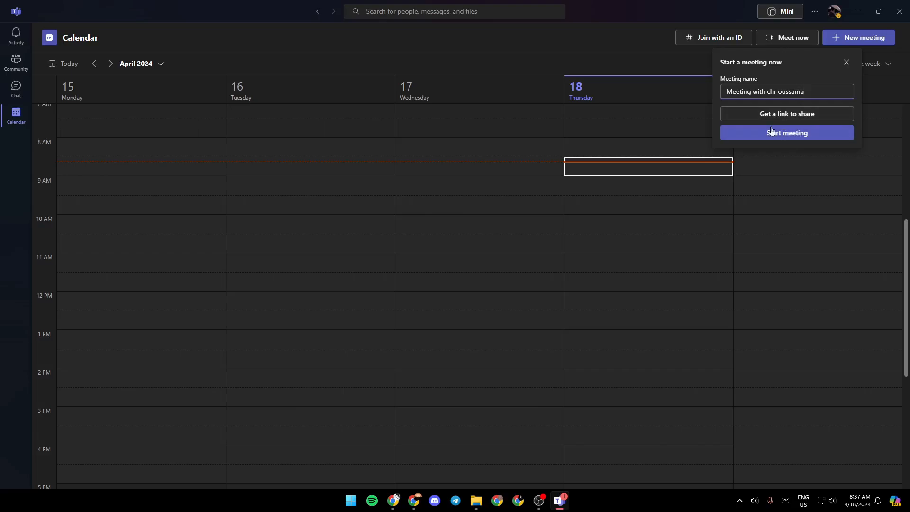
click(787, 133)
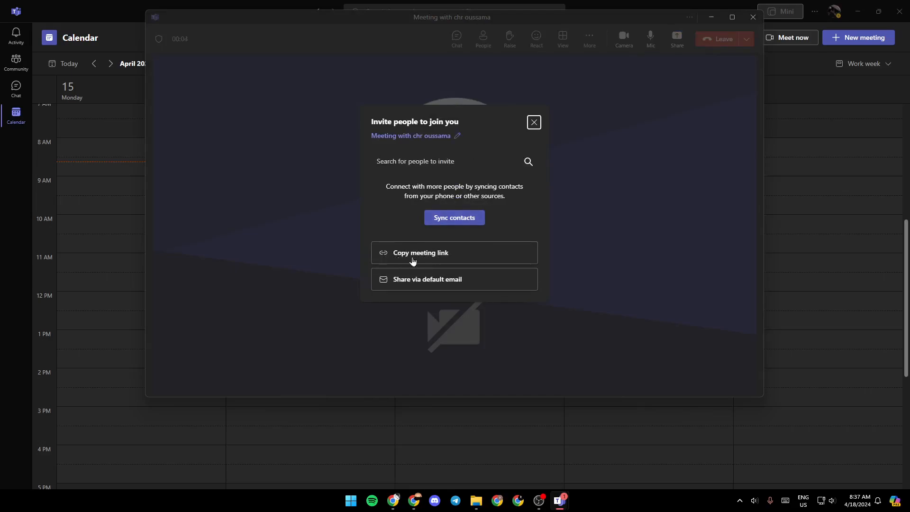
Step: Copy the meeting invite link to the clipboard and dismiss the Invite people panel
click(420, 252)
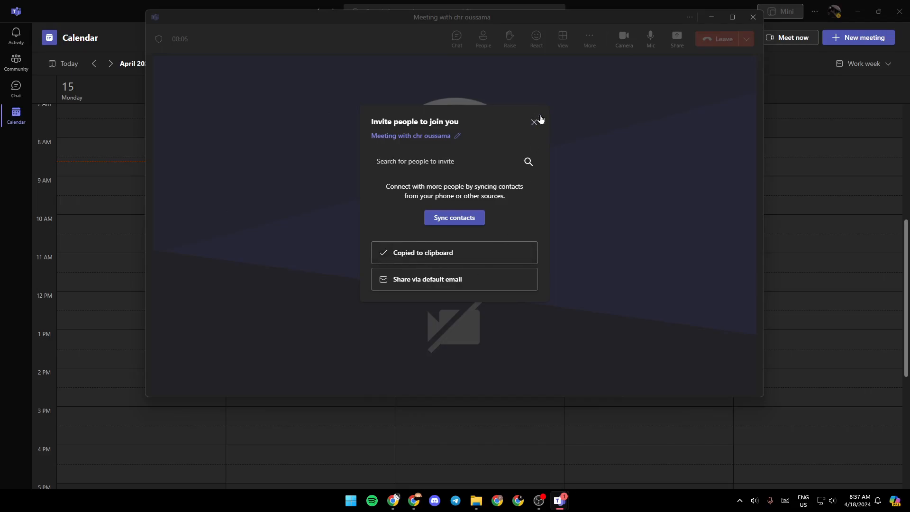
click(534, 122)
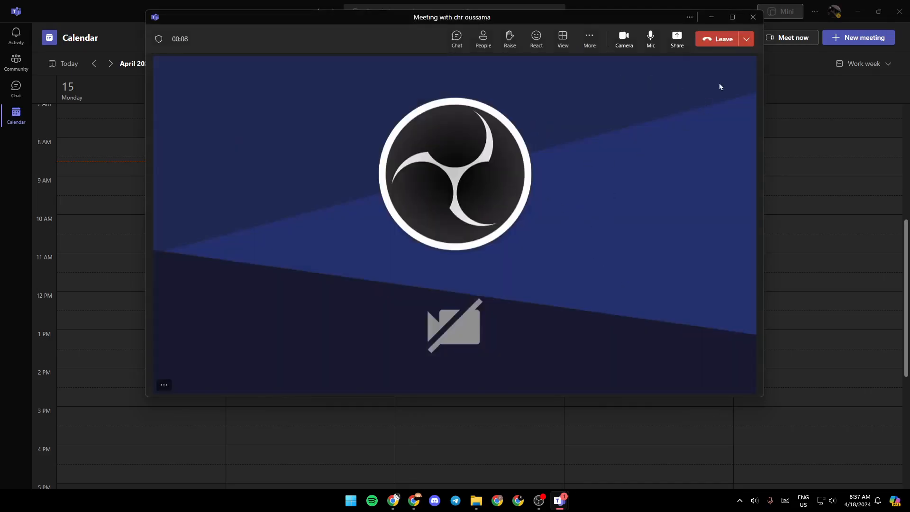
mouse_move(650, 39)
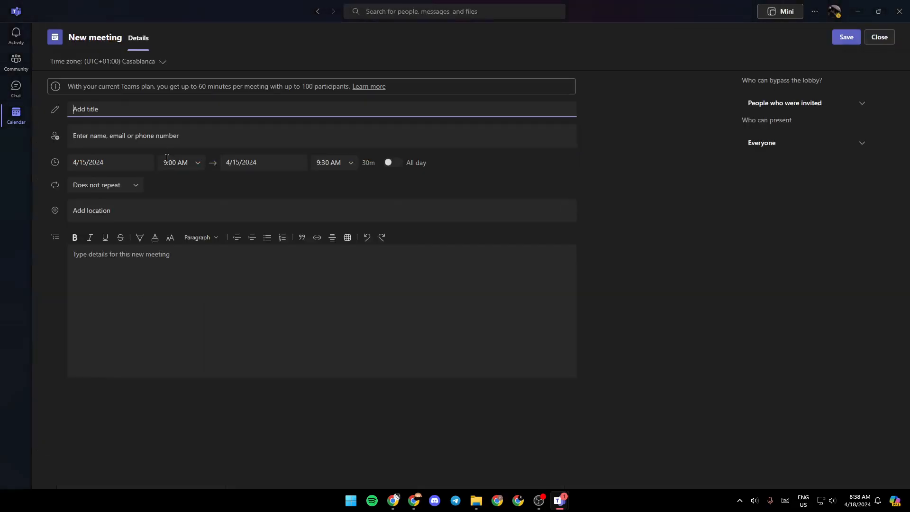
Step: Return to COMMUNITY 2's channel 1 posts via the Community rail entry
click(16, 60)
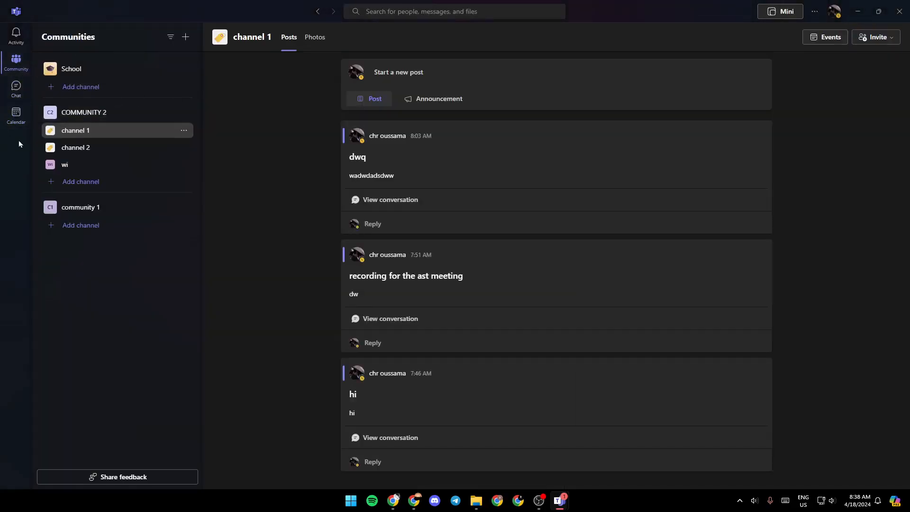
mouse_move(544, 381)
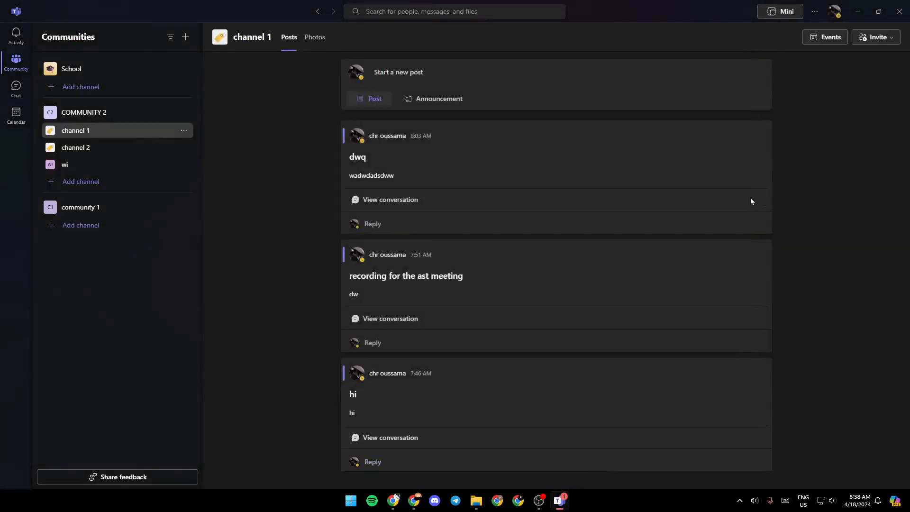
mouse_move(239, 188)
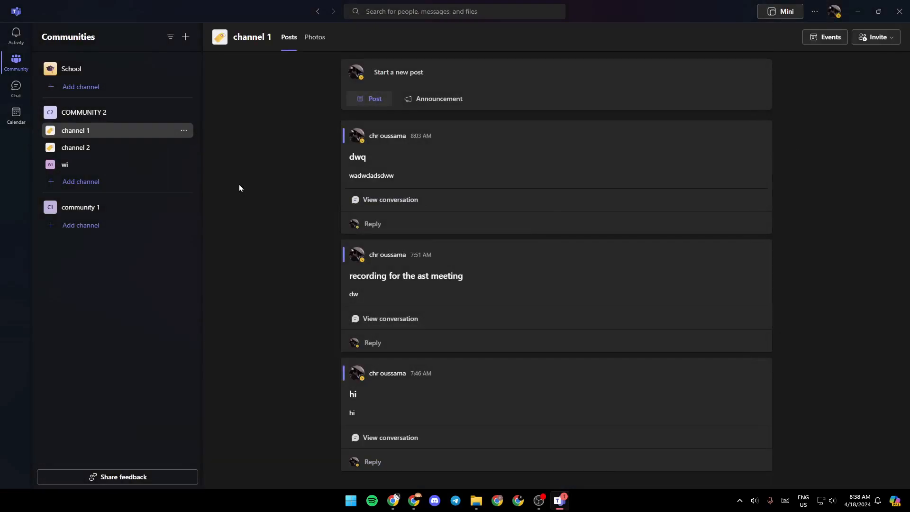